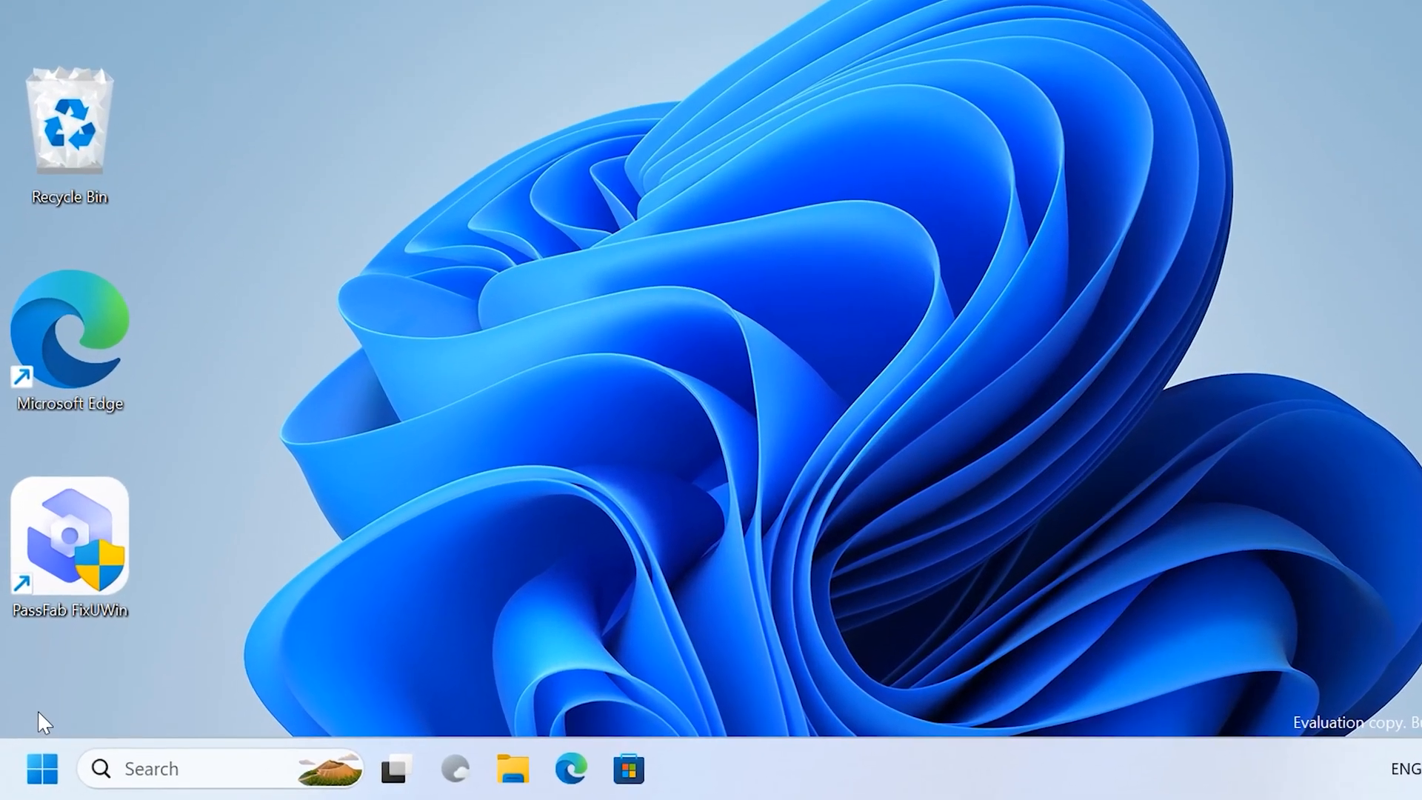
Reach Settings > System > About from the Start button's quick links.
right_click(41, 767)
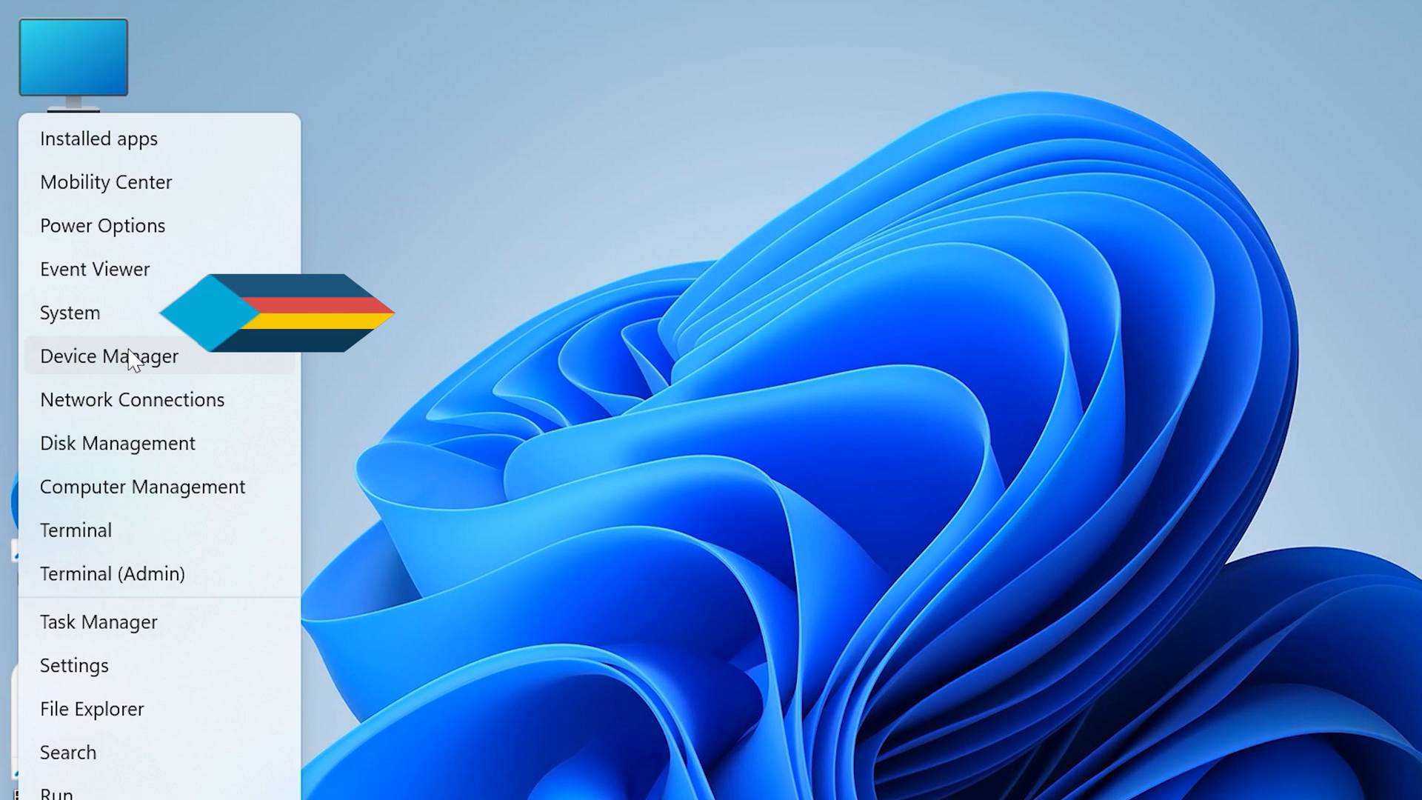
click(69, 312)
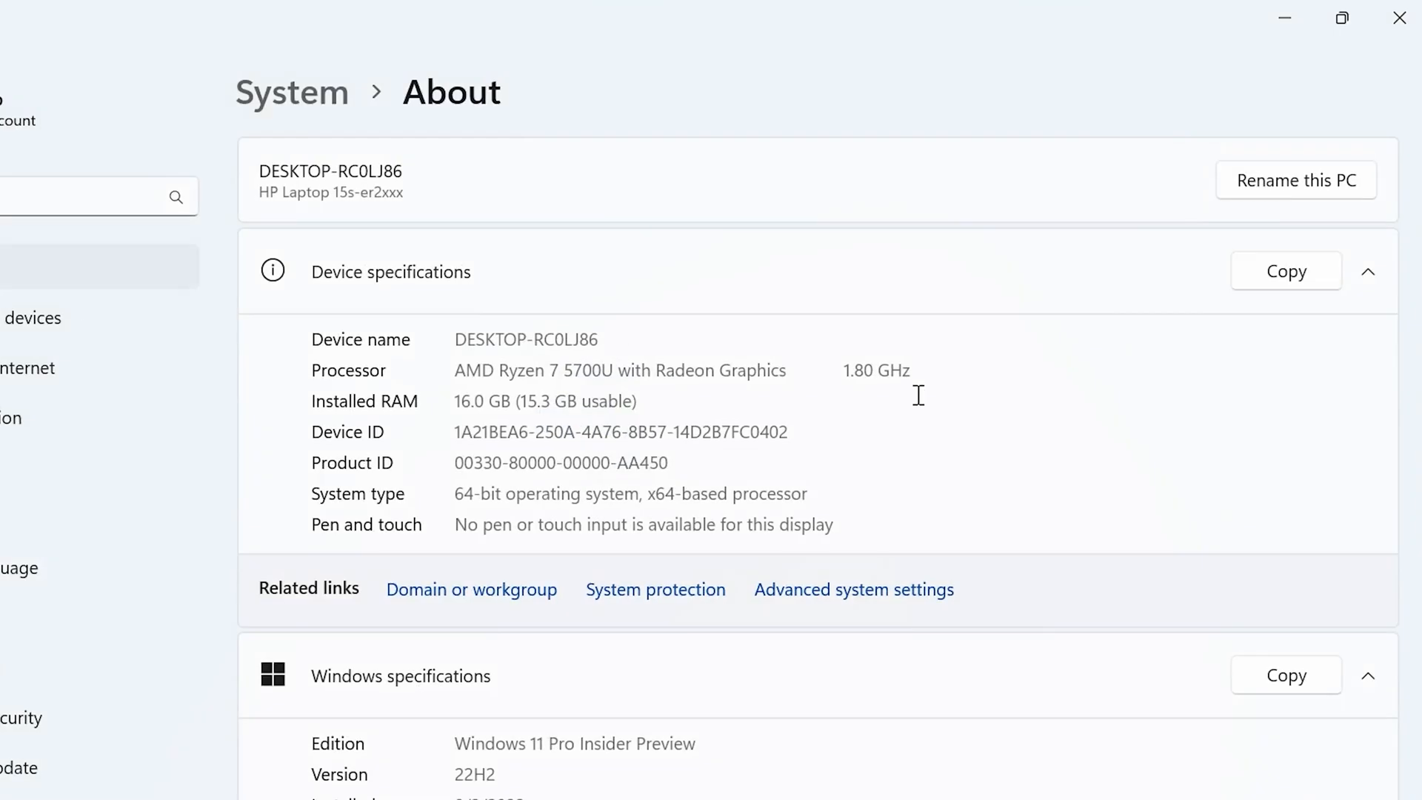
mouse_move(758, 504)
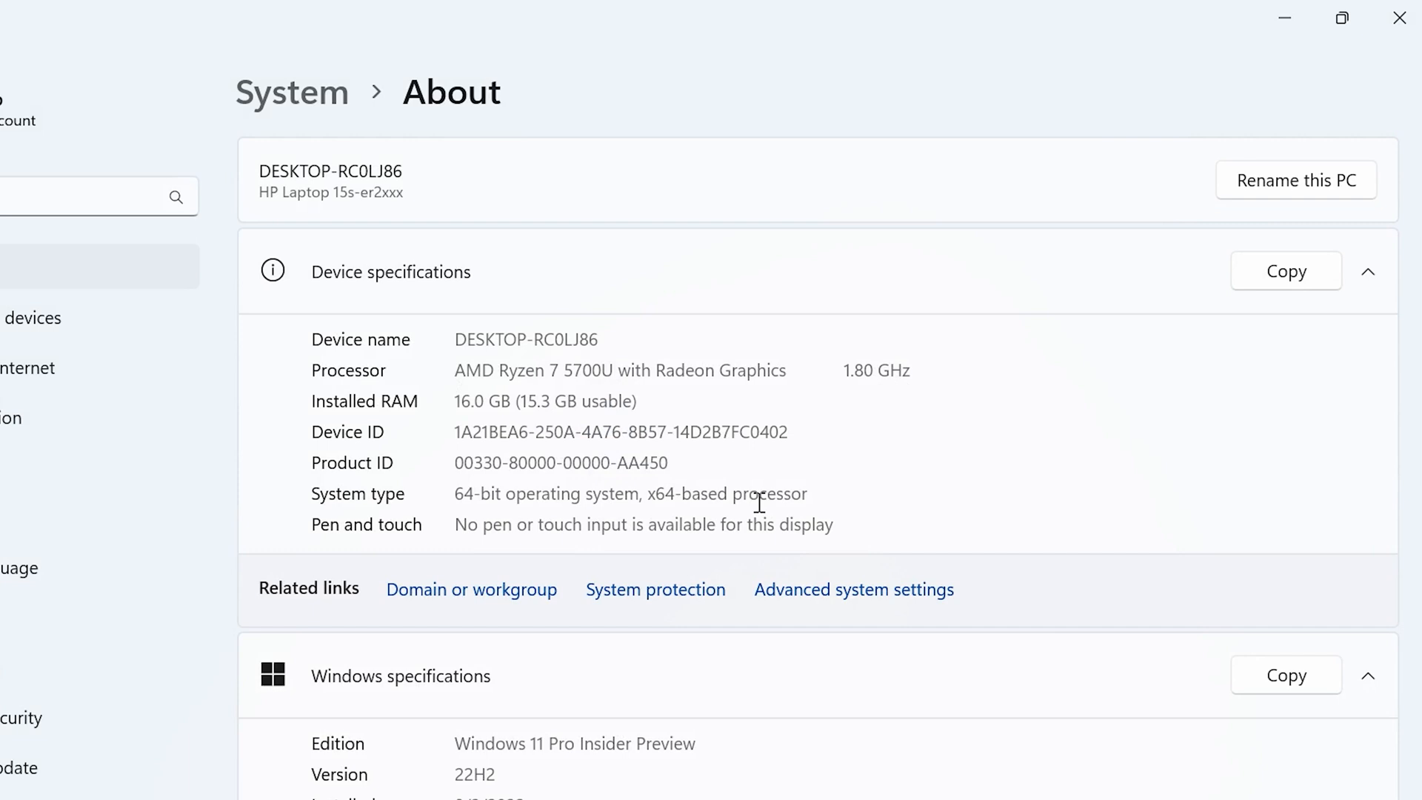
In Startup and Recovery, set Write debugging information to Small memory dump (256 KB) and confirm.
click(853, 588)
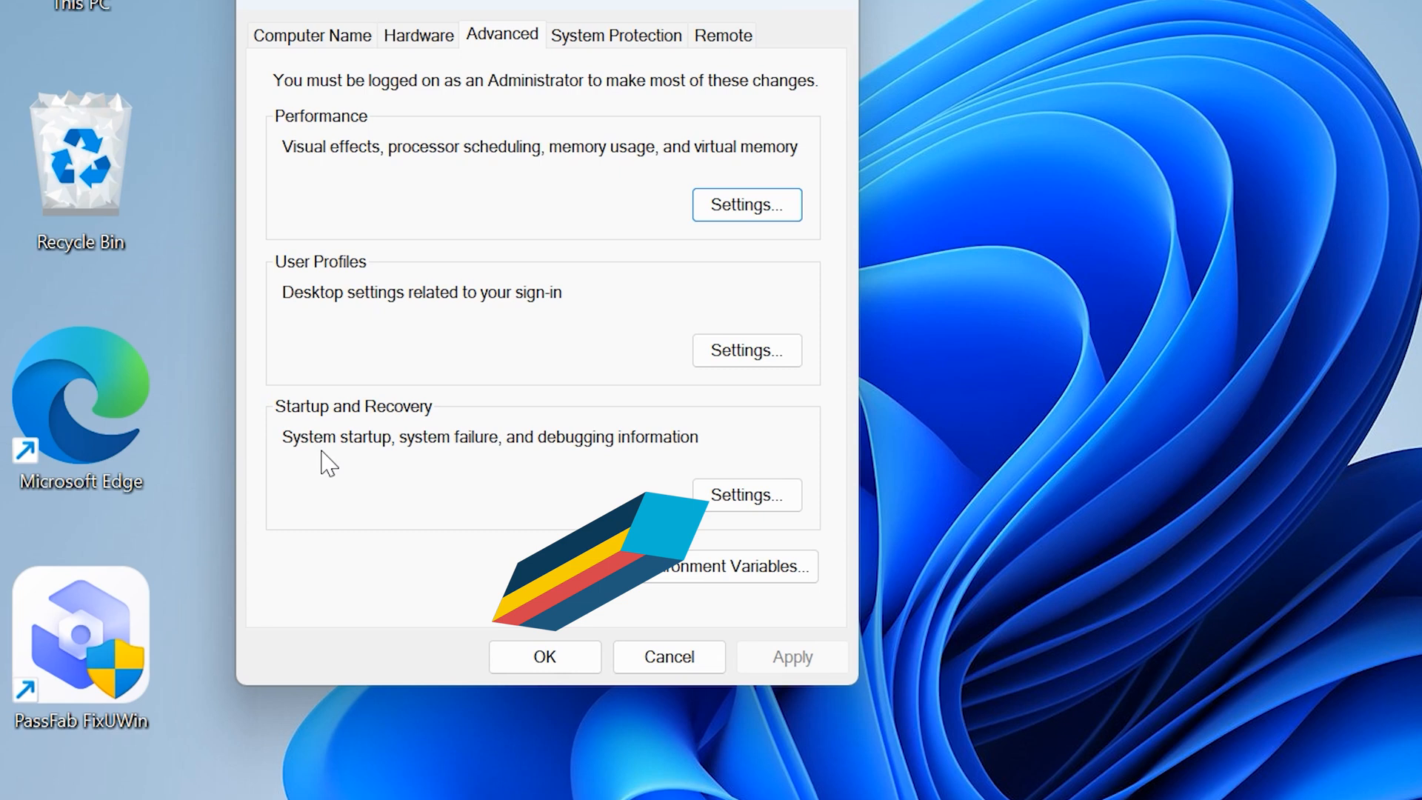
click(745, 495)
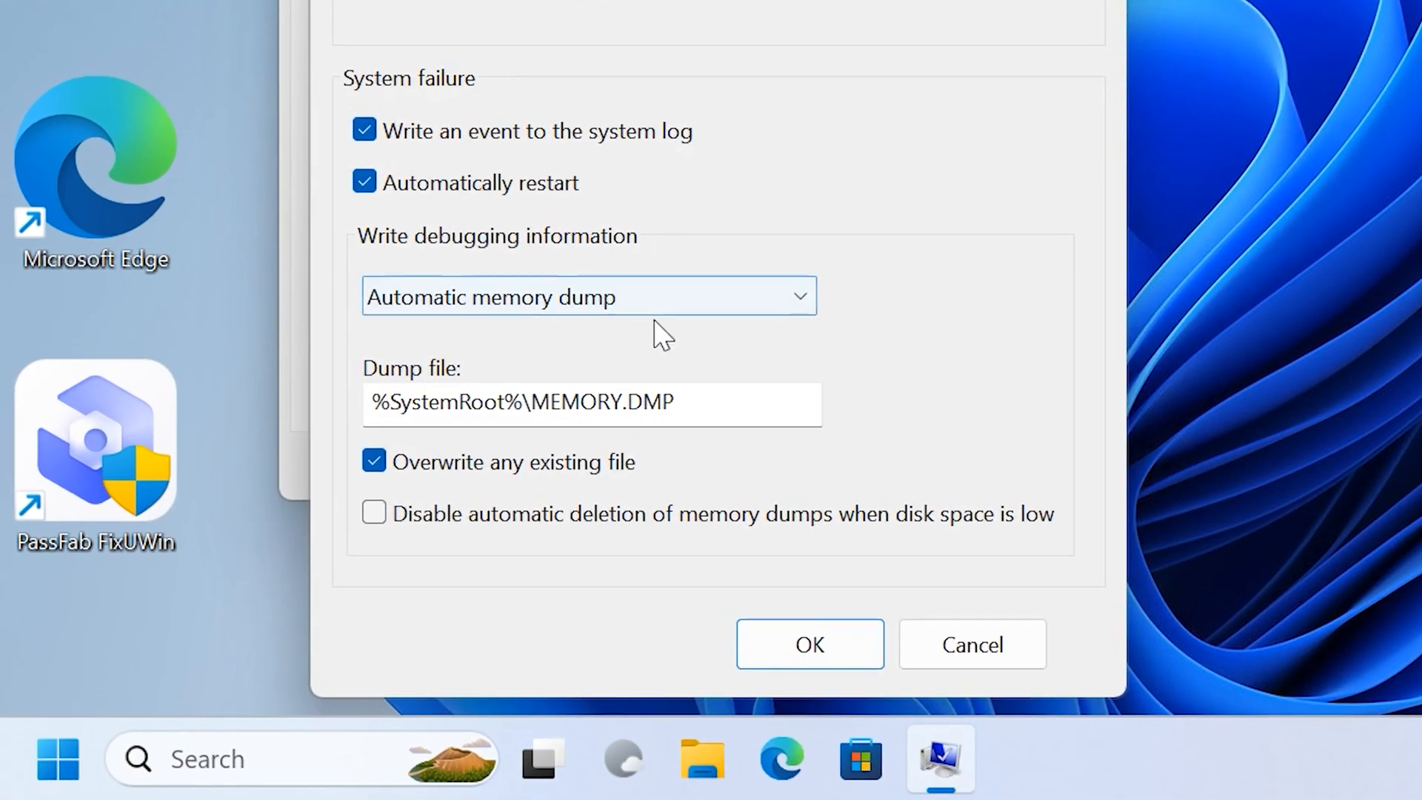
click(589, 297)
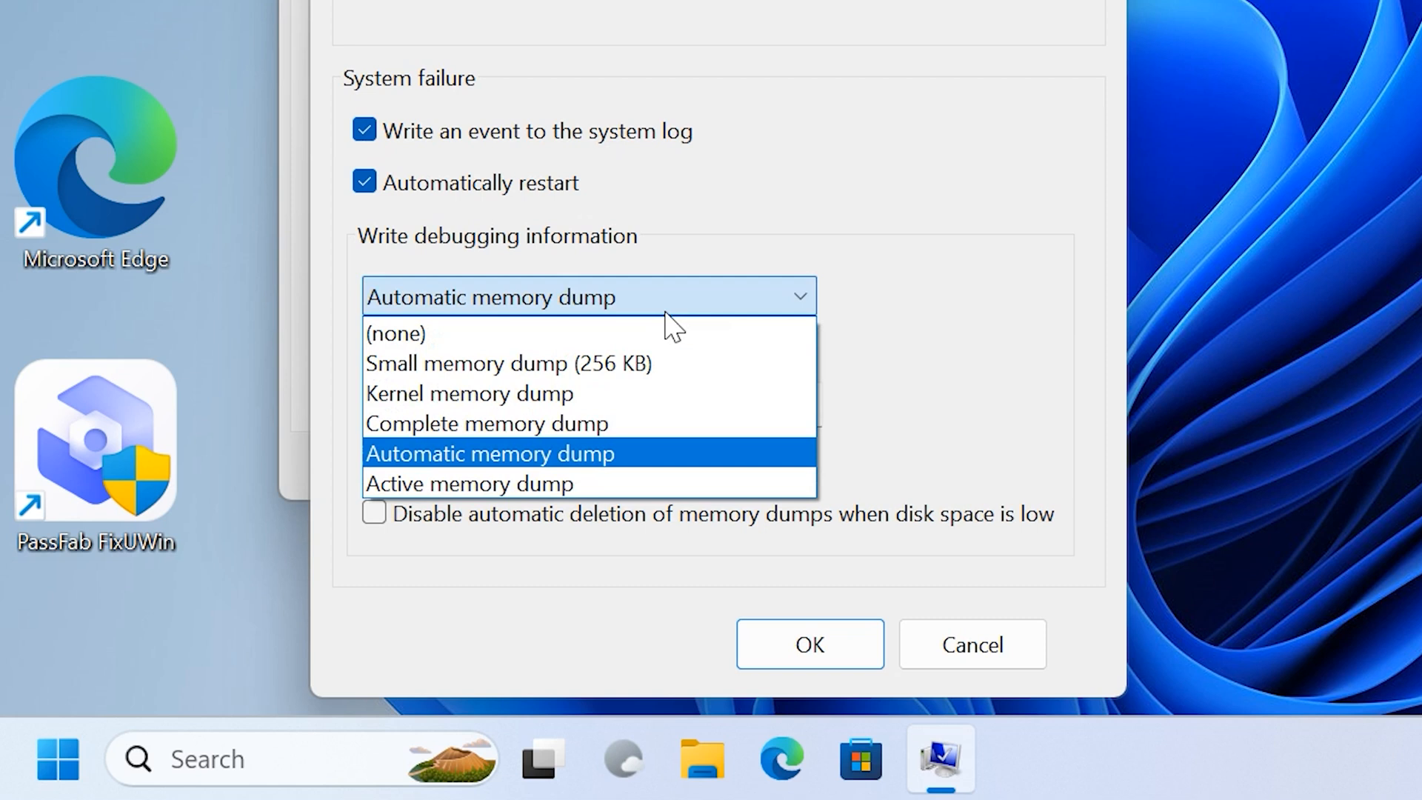
click(508, 363)
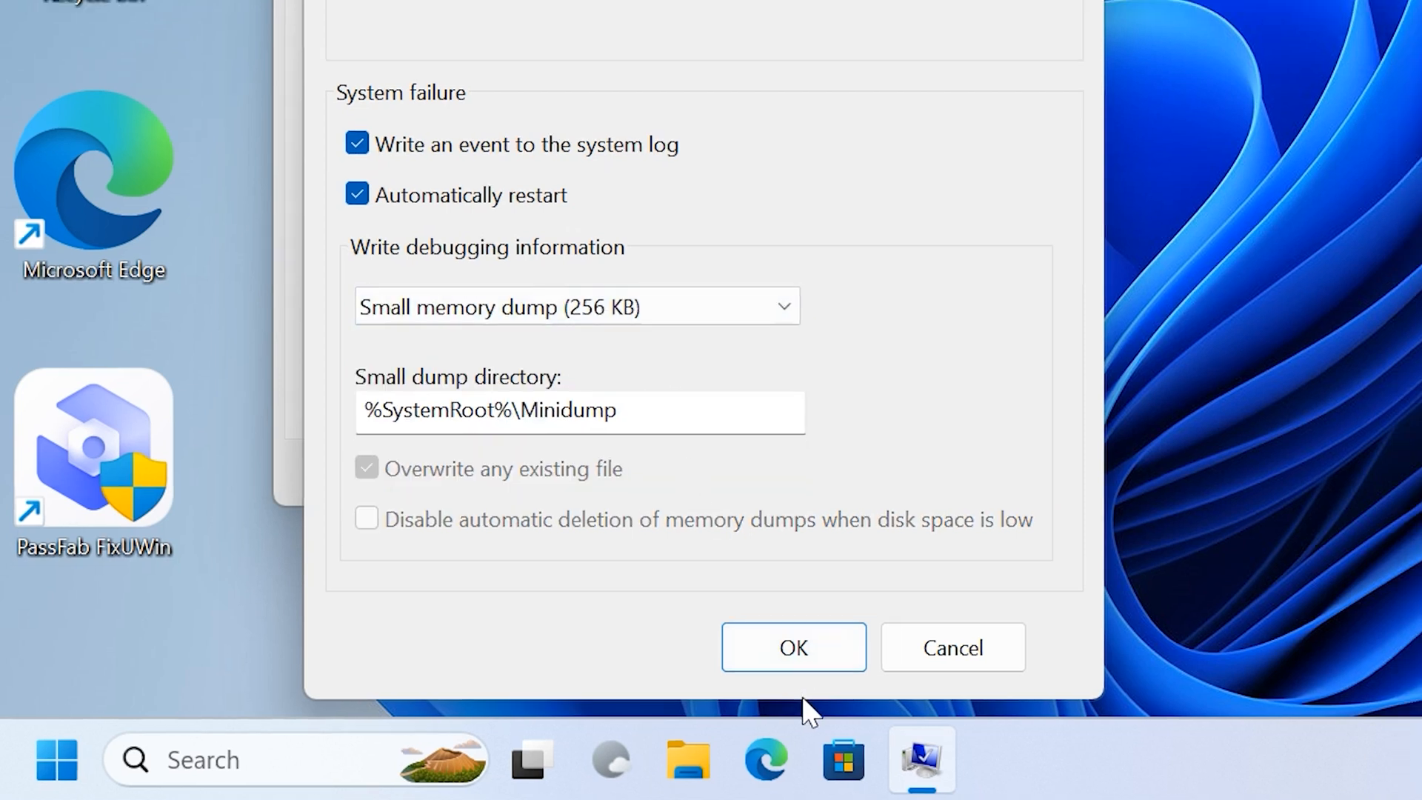
click(791, 647)
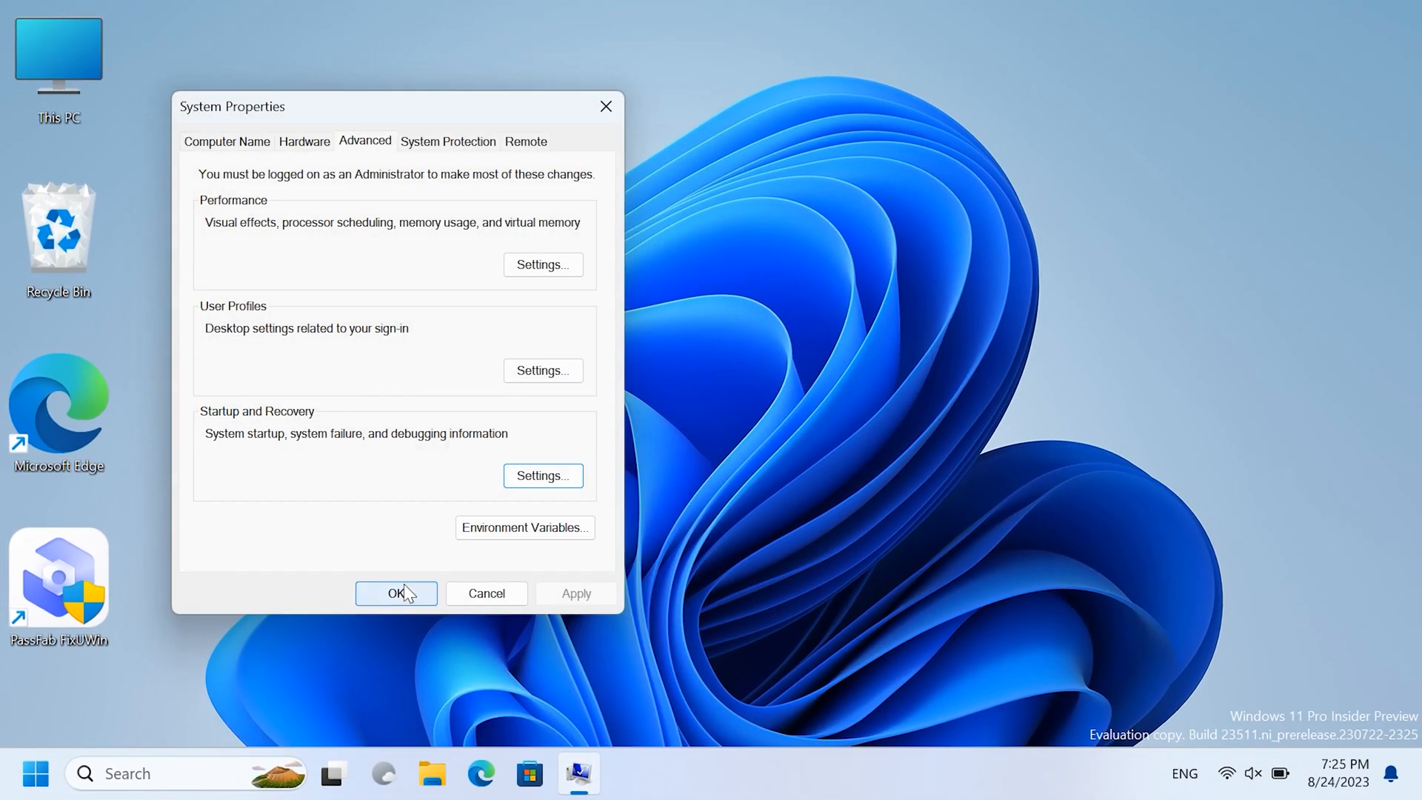
Close System Properties and launch CMD as administrator from the Run box.
click(396, 593)
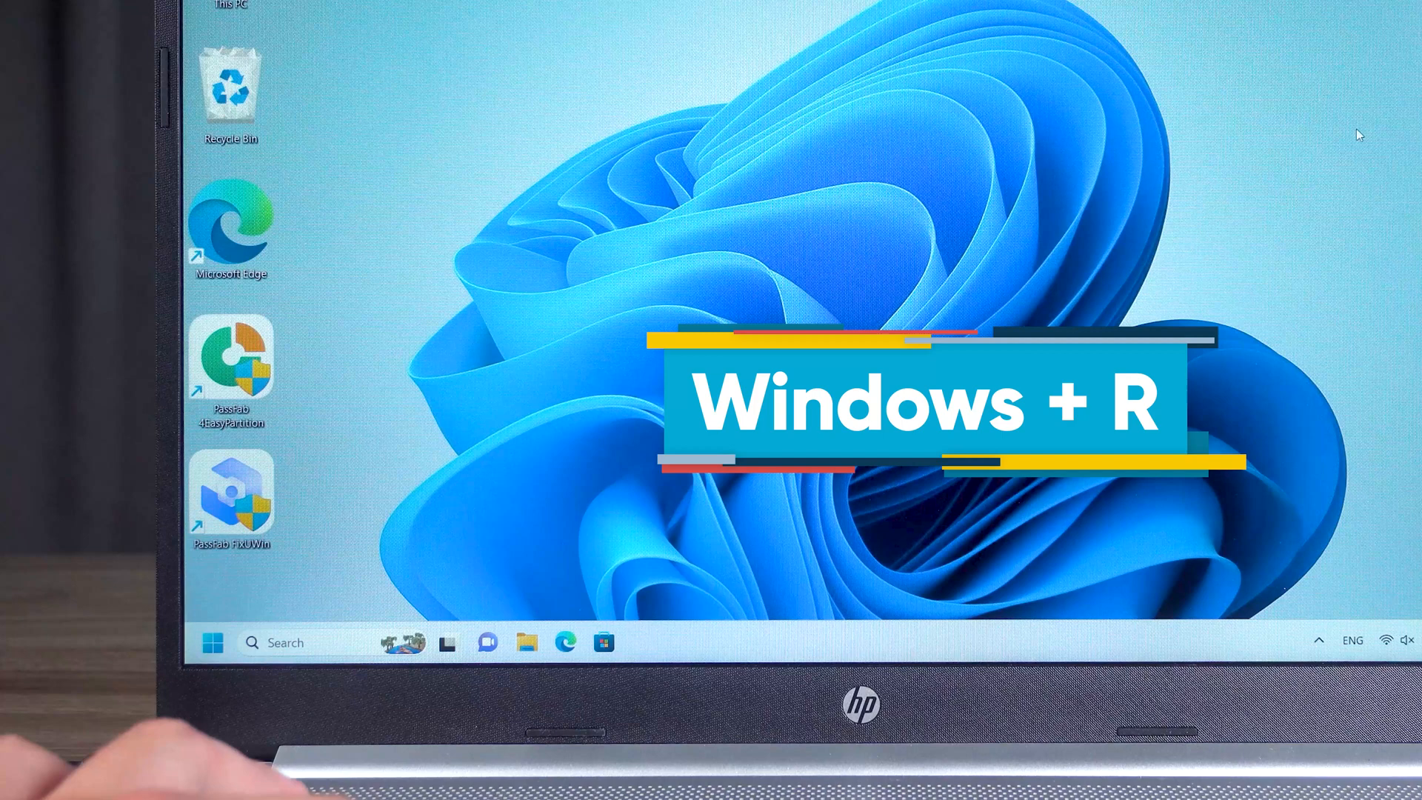
key(win+r)
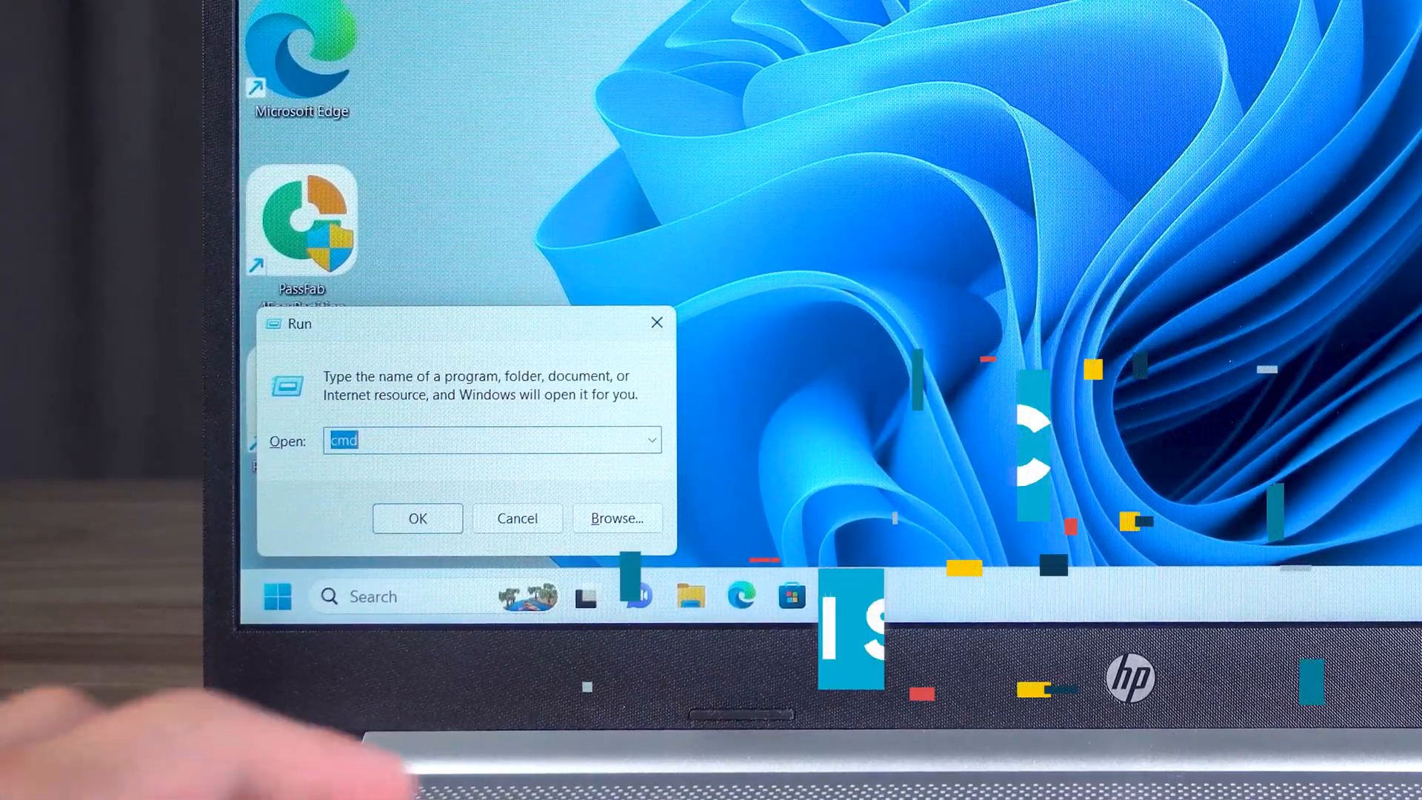
text(CMD)
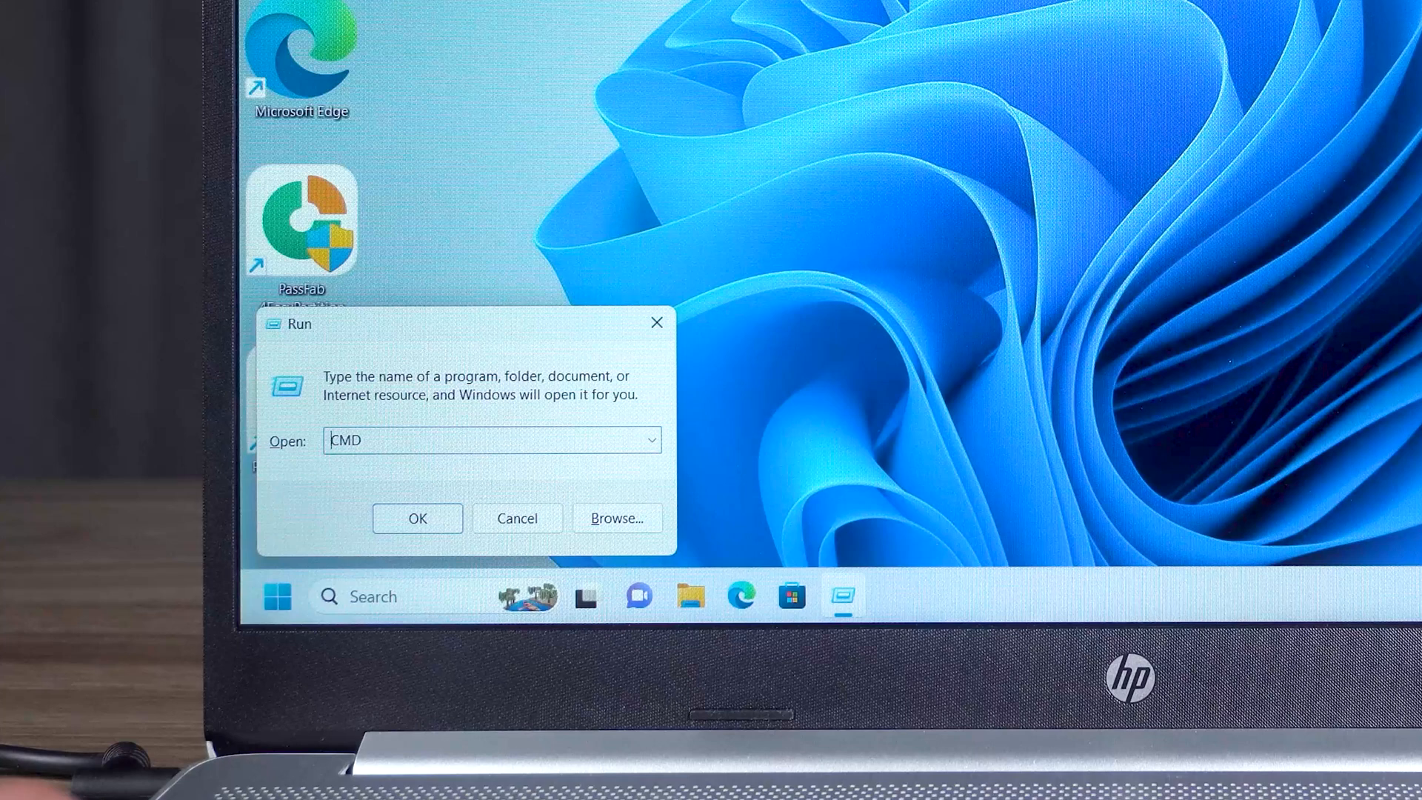
click(417, 519)
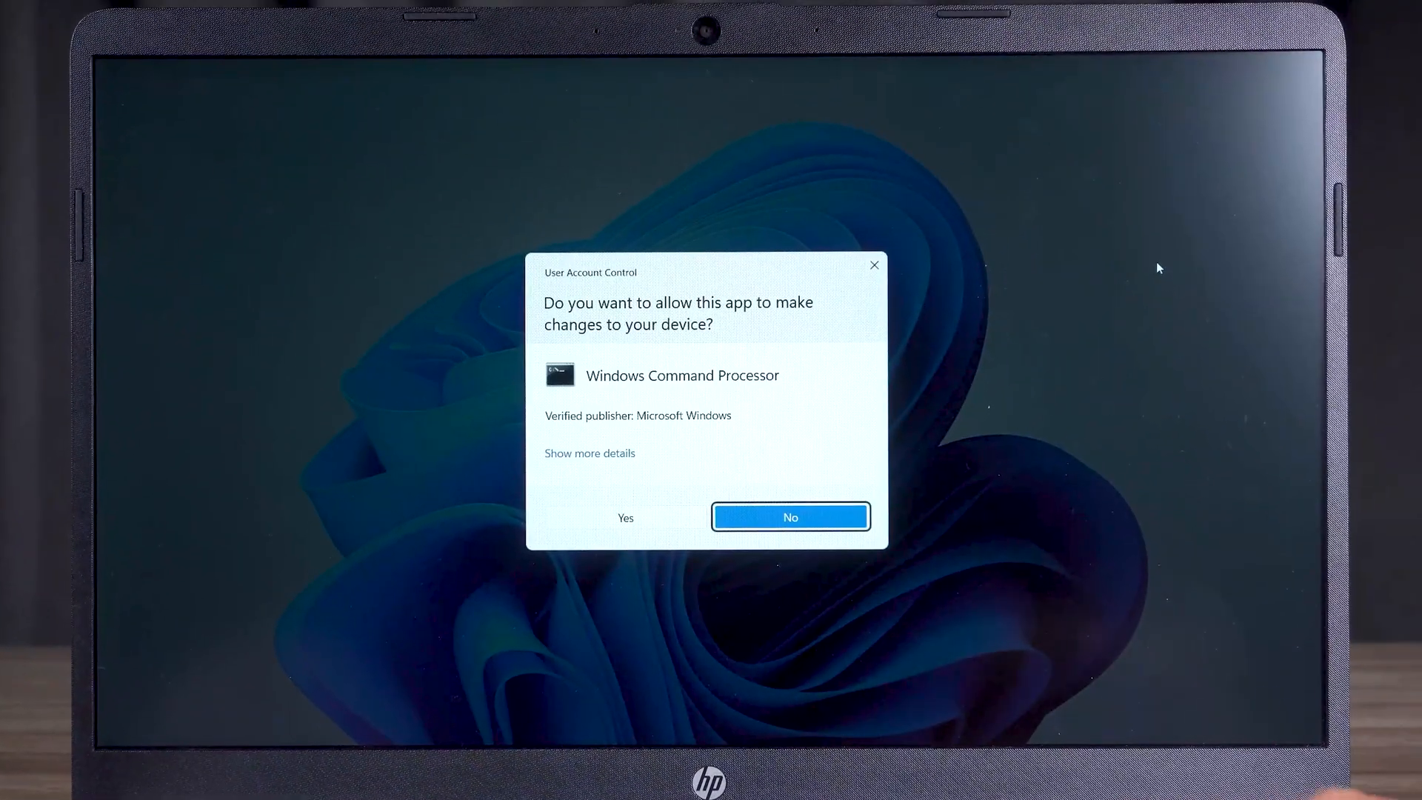
Approve the UAC prompt and run SFC /scannow in the administrator Command Prompt.
click(625, 517)
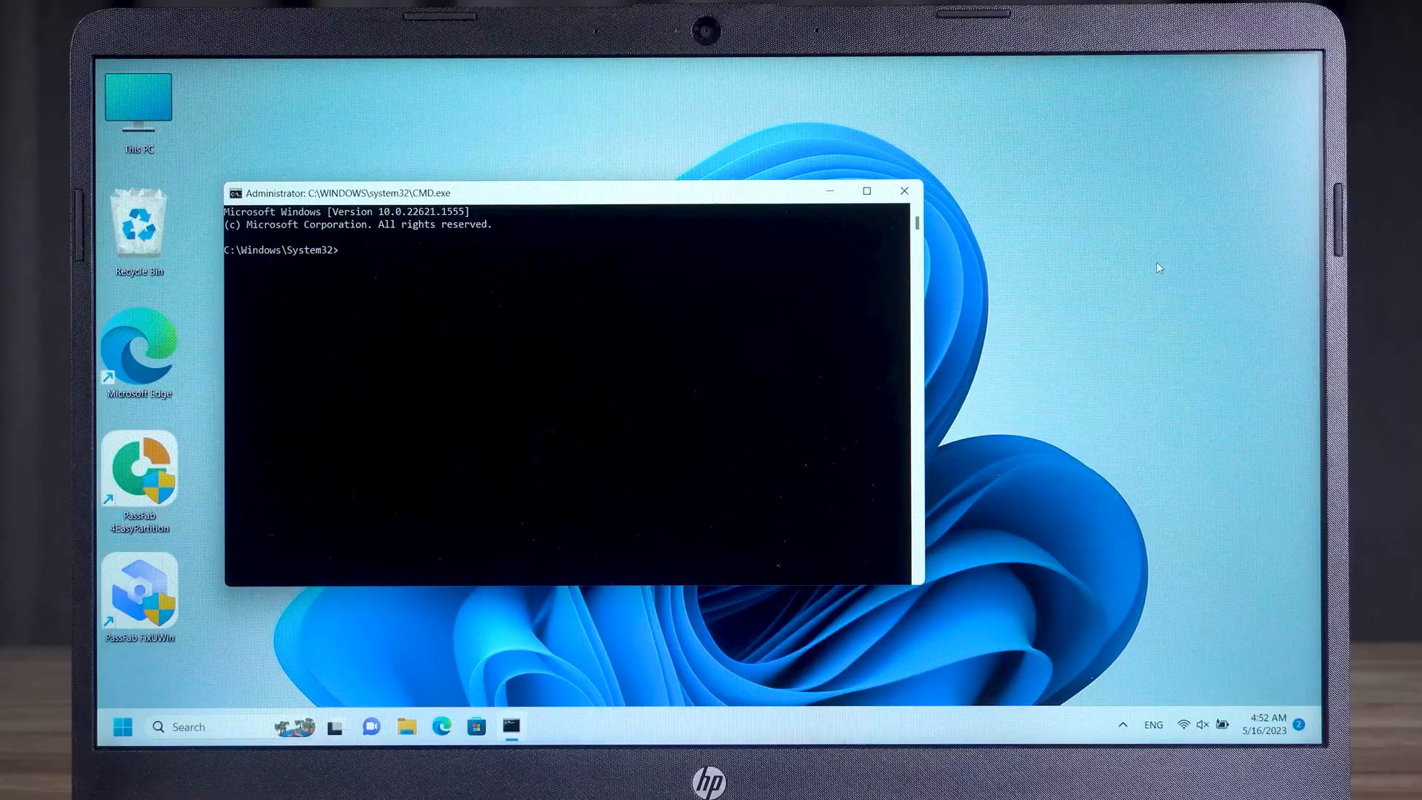
click(867, 191)
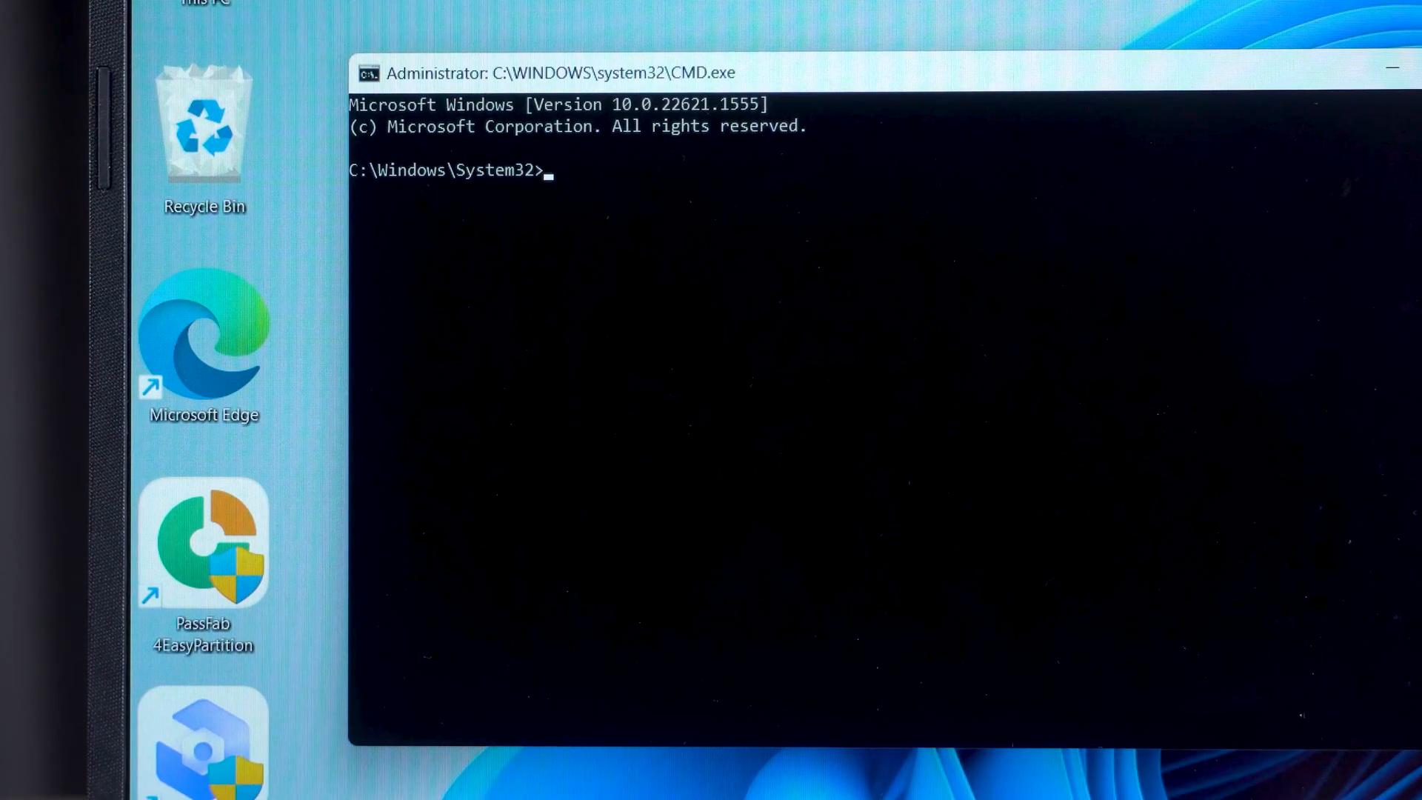
text(SFC /scannow)
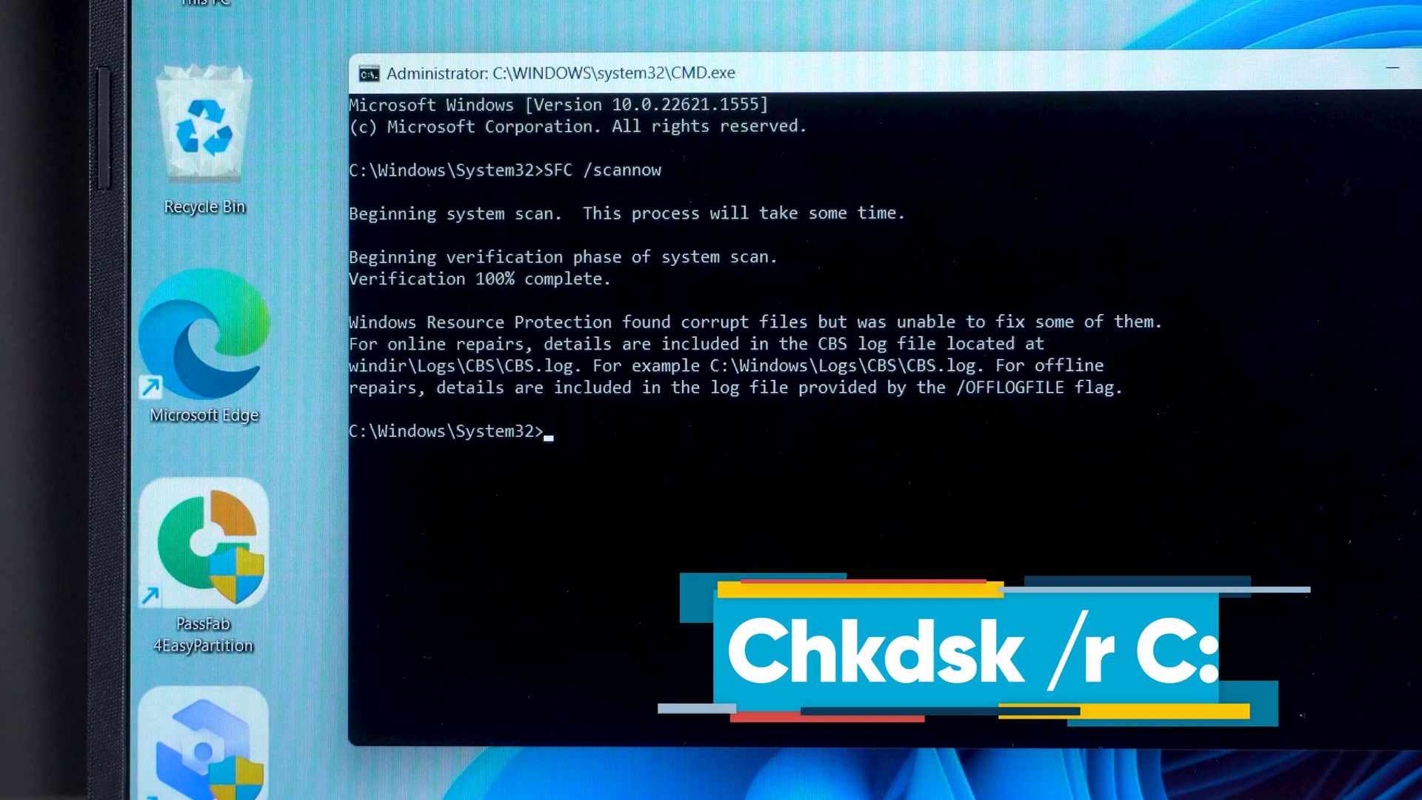
Run chkdsk /r C: and answer Y to schedule the check for next restart.
text(chkdsk)
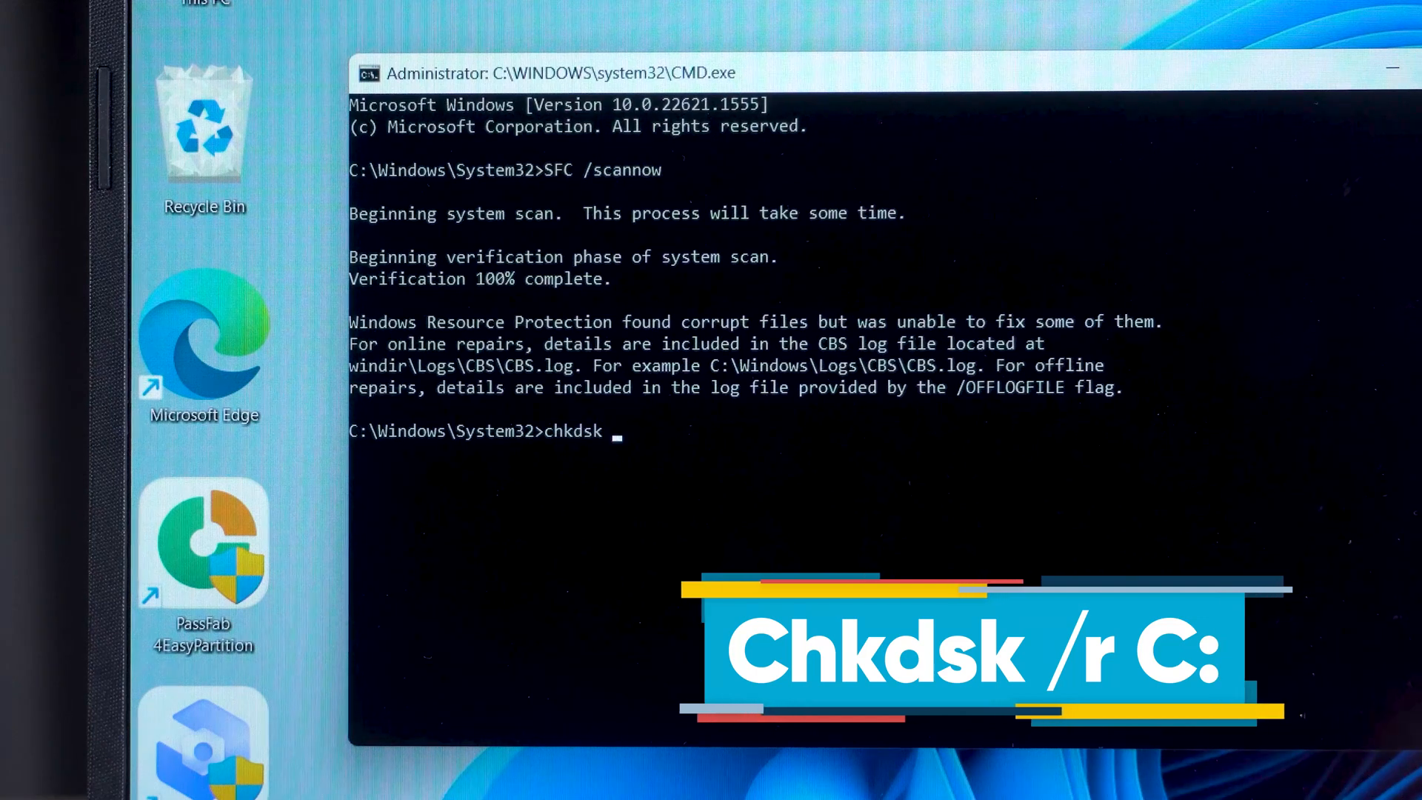
text(/r C:)
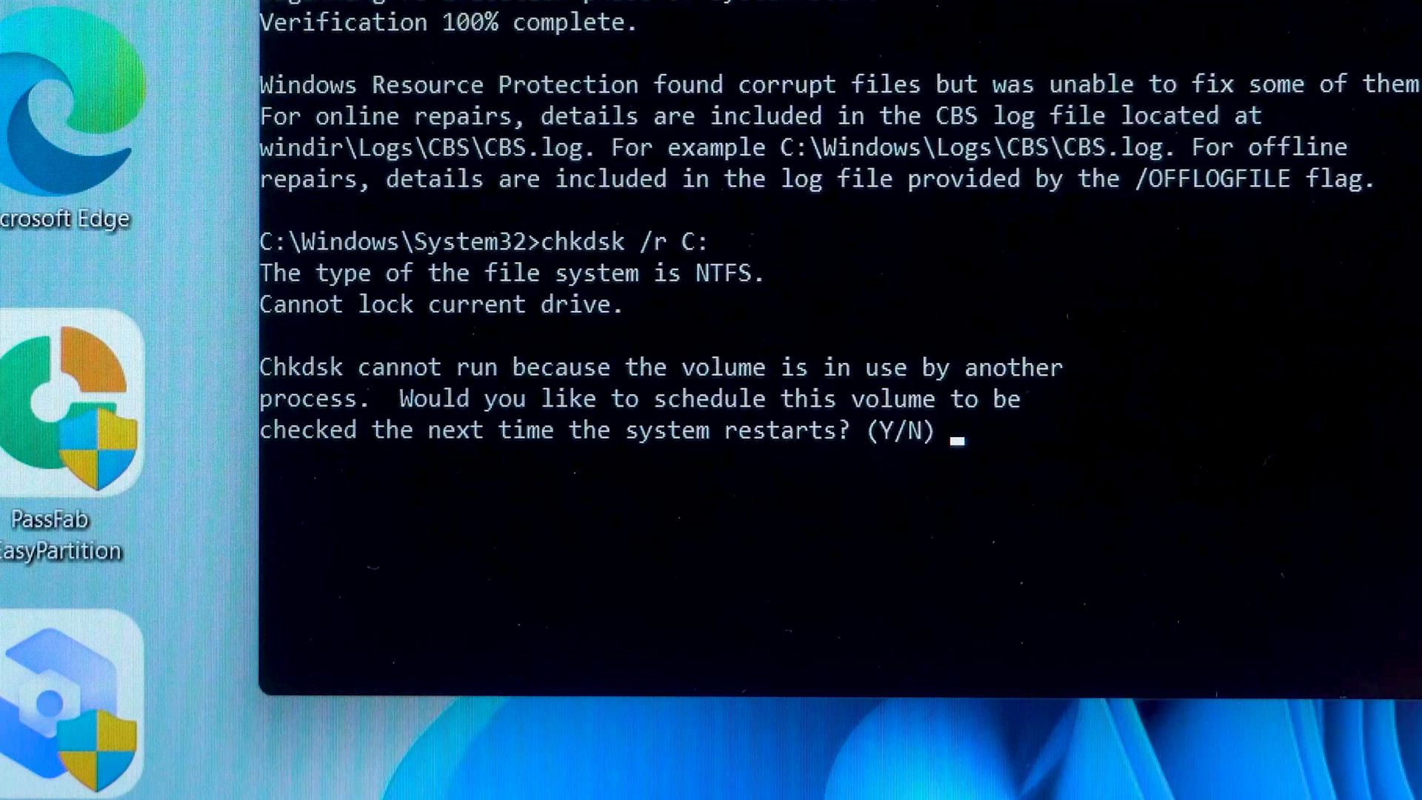
text(y)
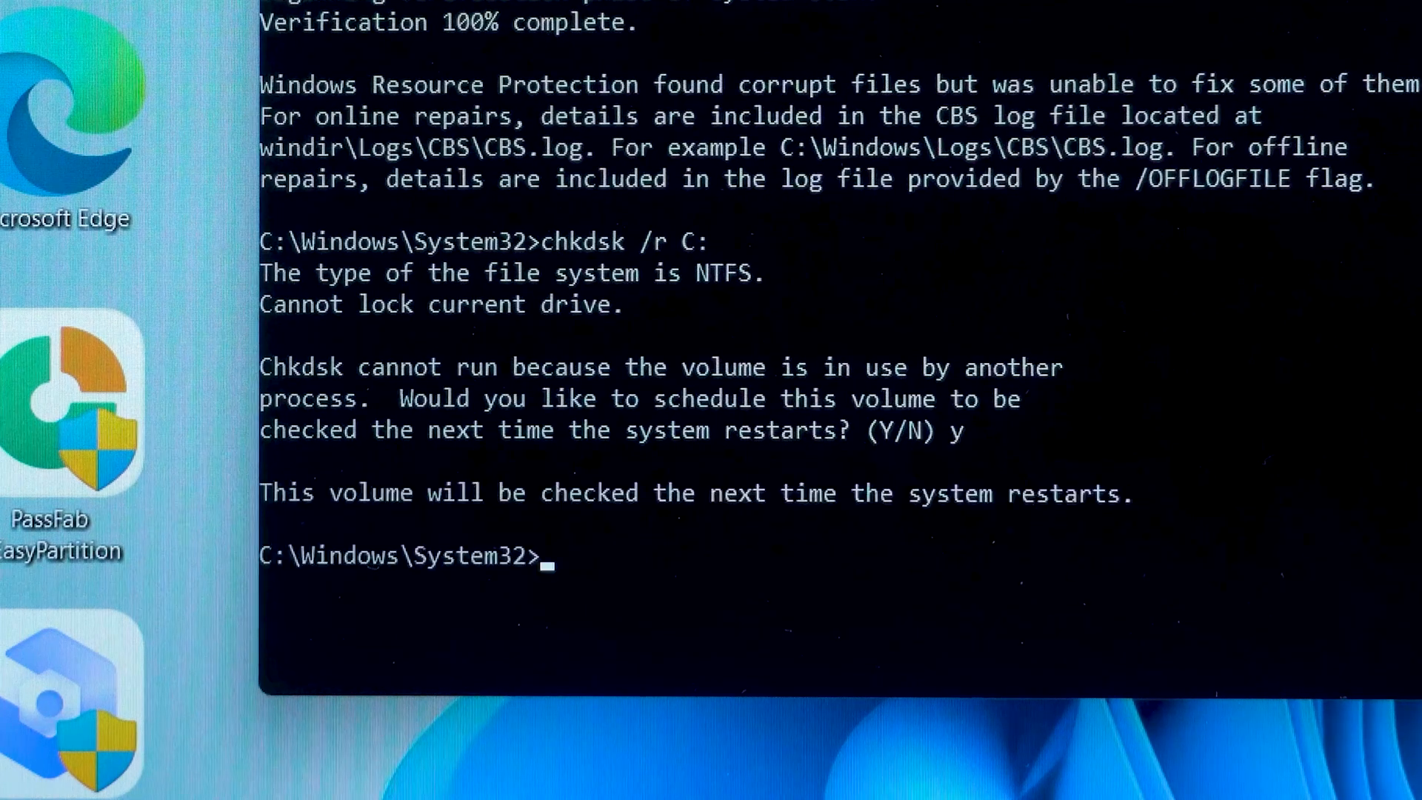
Restart the PC from the Start menu's Power button.
click(224, 682)
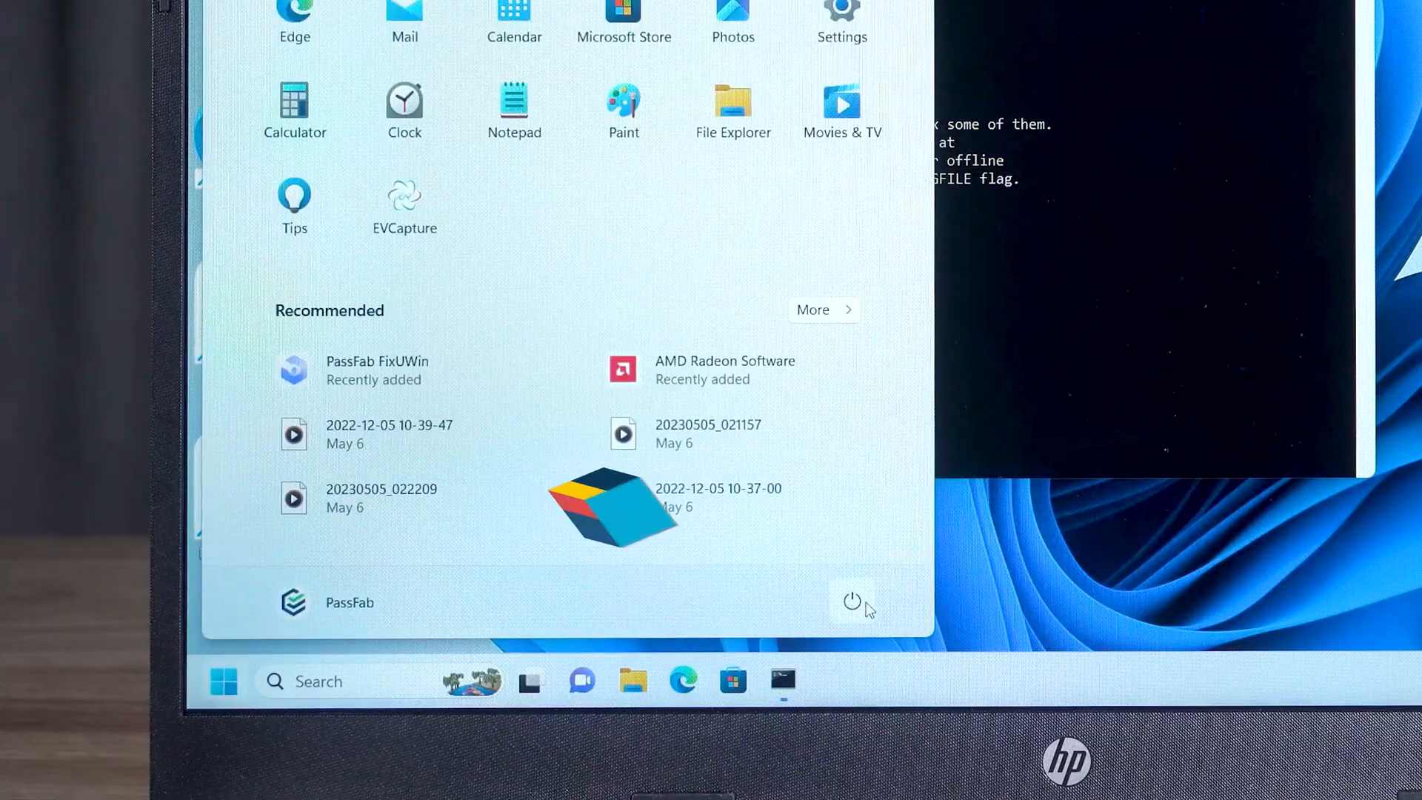
click(850, 602)
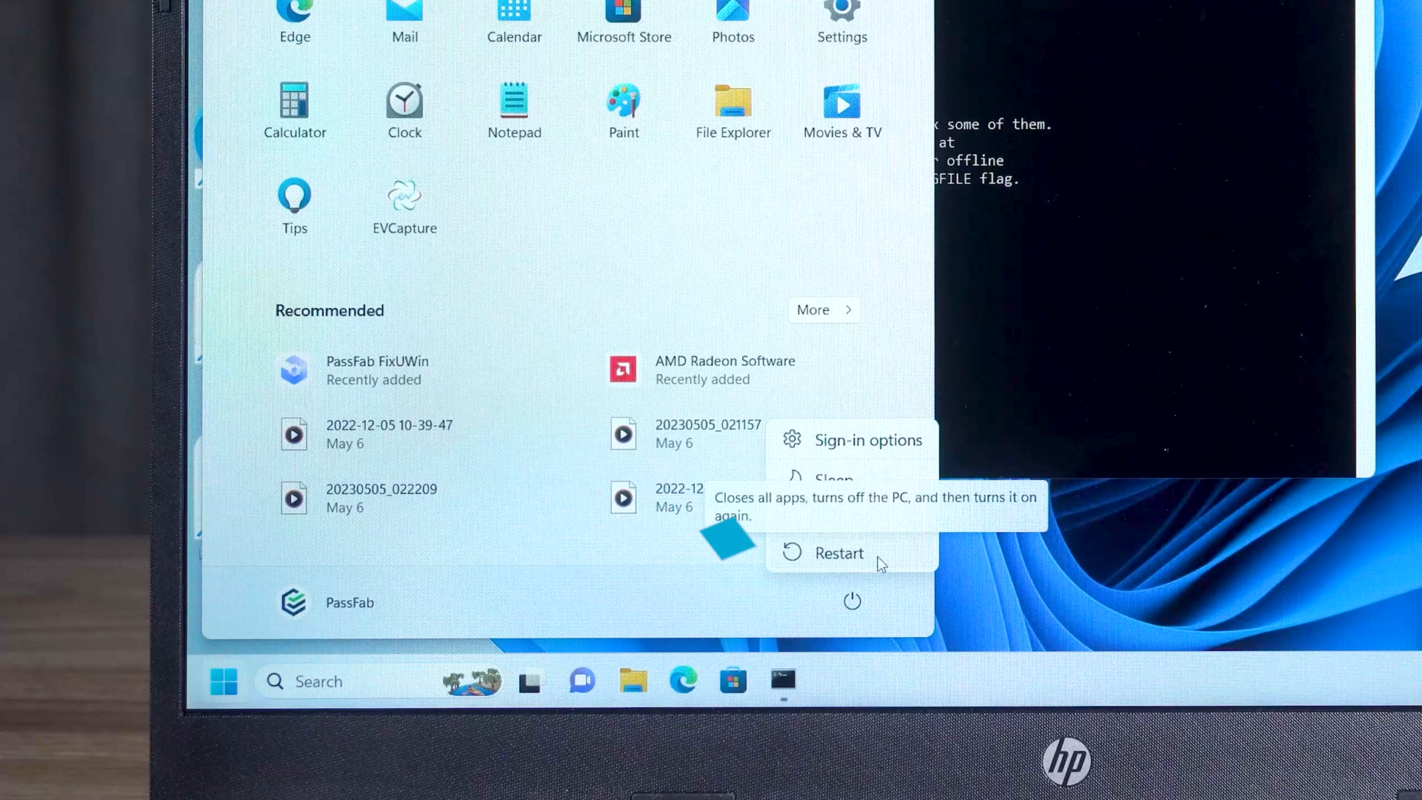
click(837, 553)
text(cm)
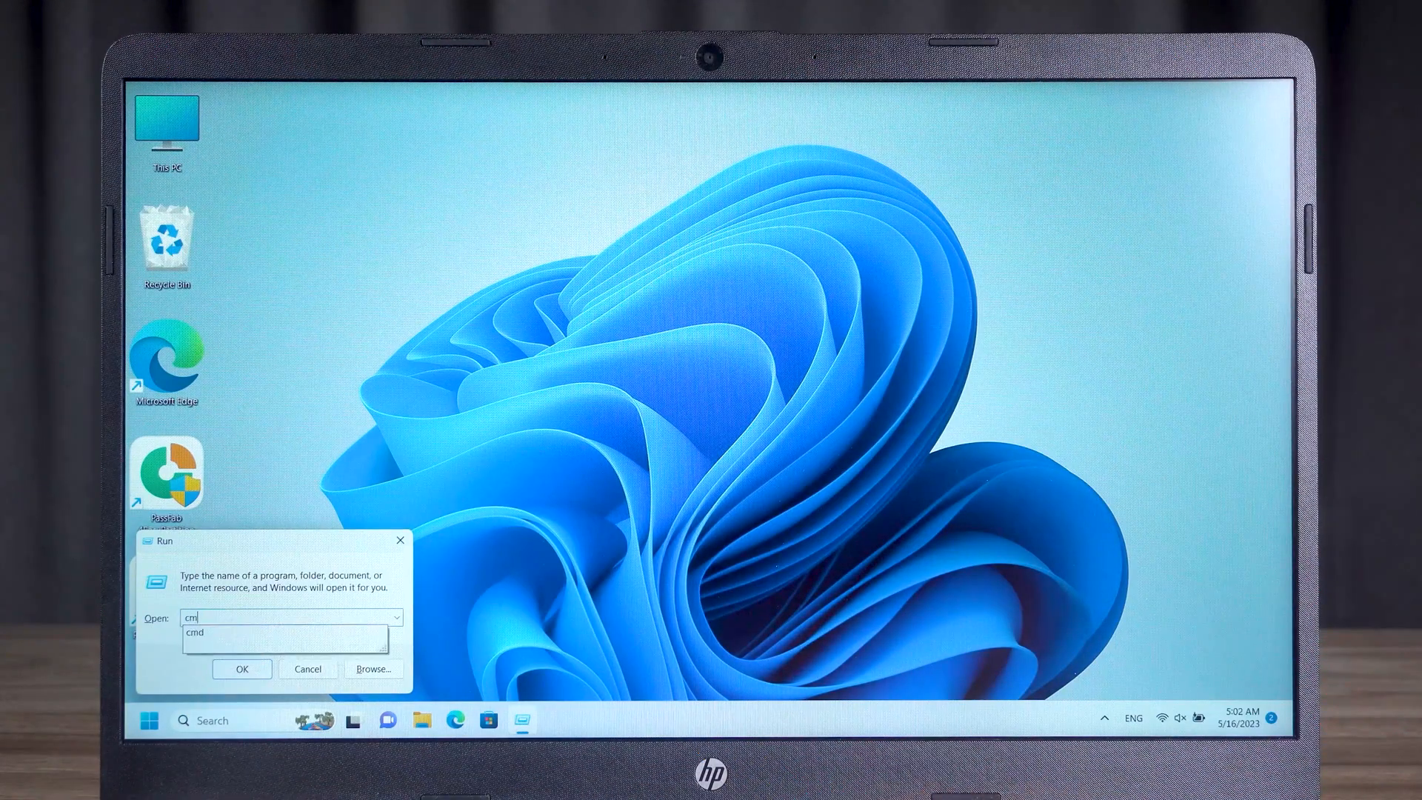
Run DISM /Online /Cleanup-Image /RestoreHealth in an administrator Command Prompt.
click(242, 668)
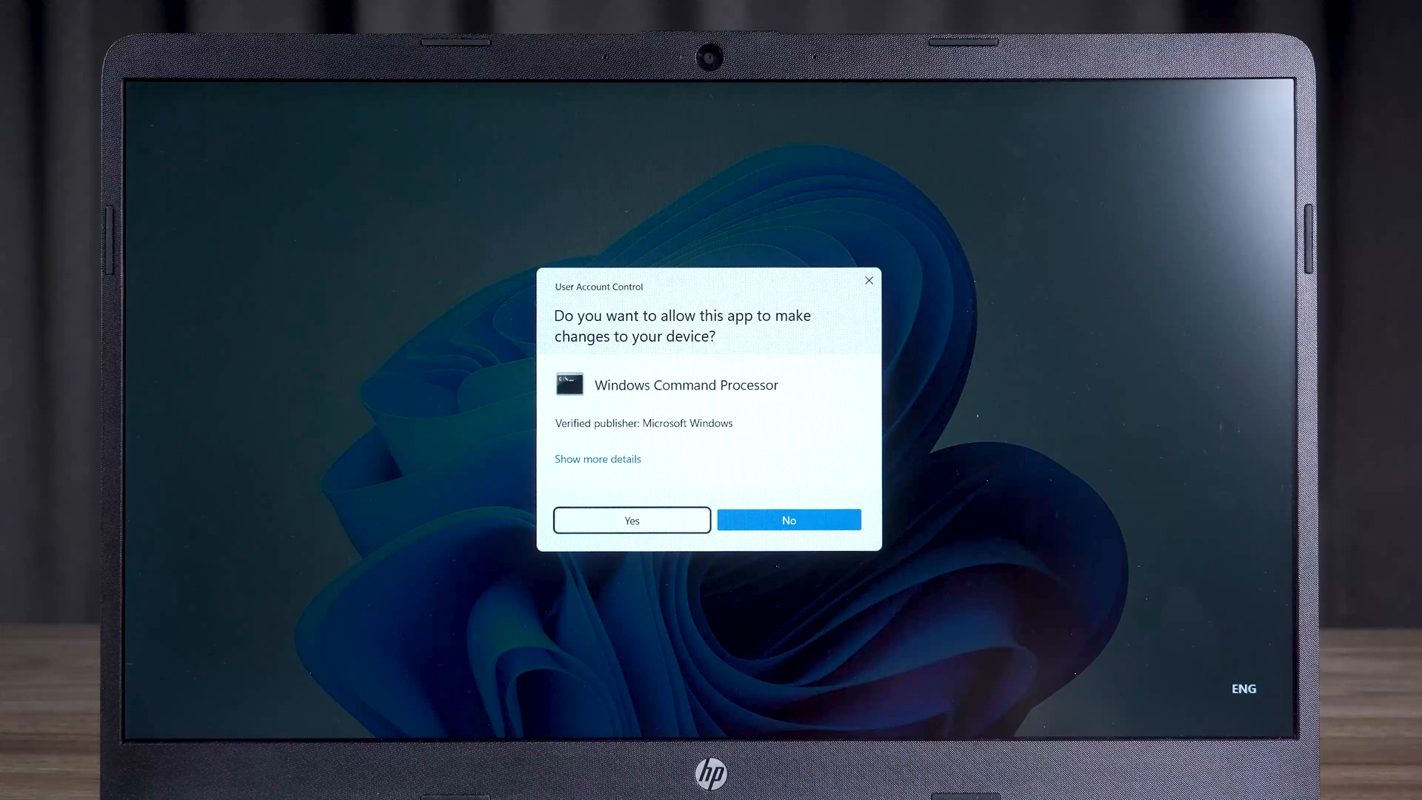
click(631, 520)
text(DISM /online /cleanup-ima)
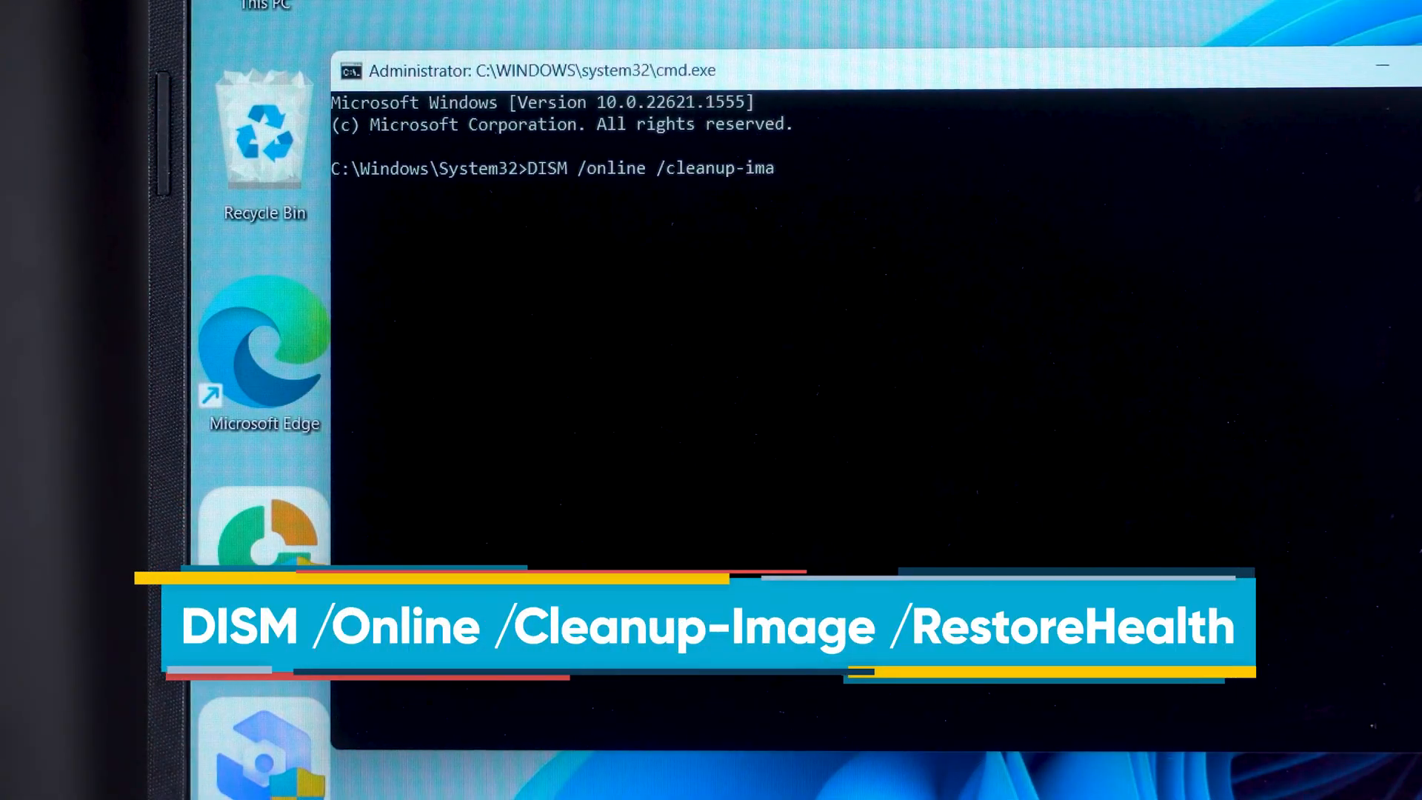
text(ge /restorehealth)
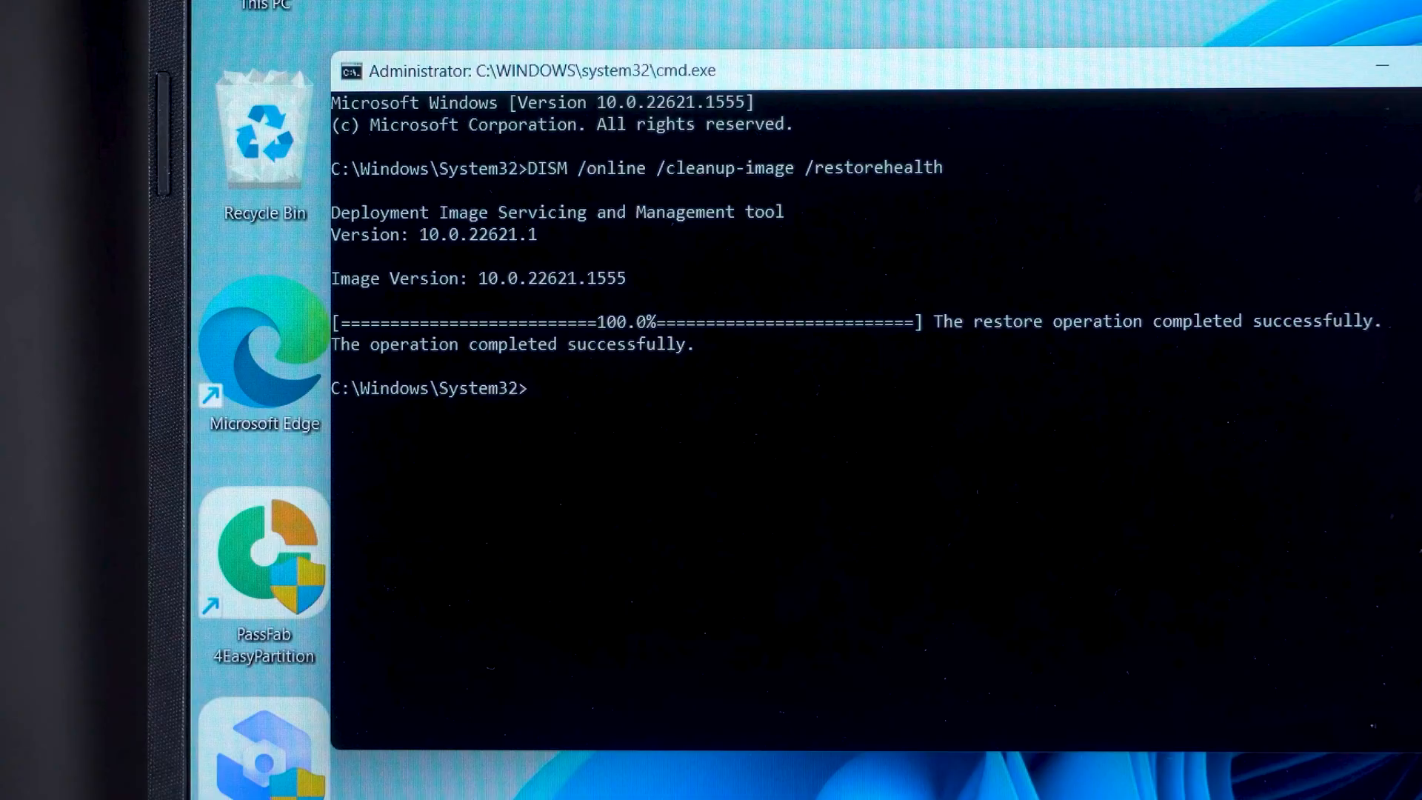
Restart the PC again and bring up the desktop context menu once it is back.
click(240, 648)
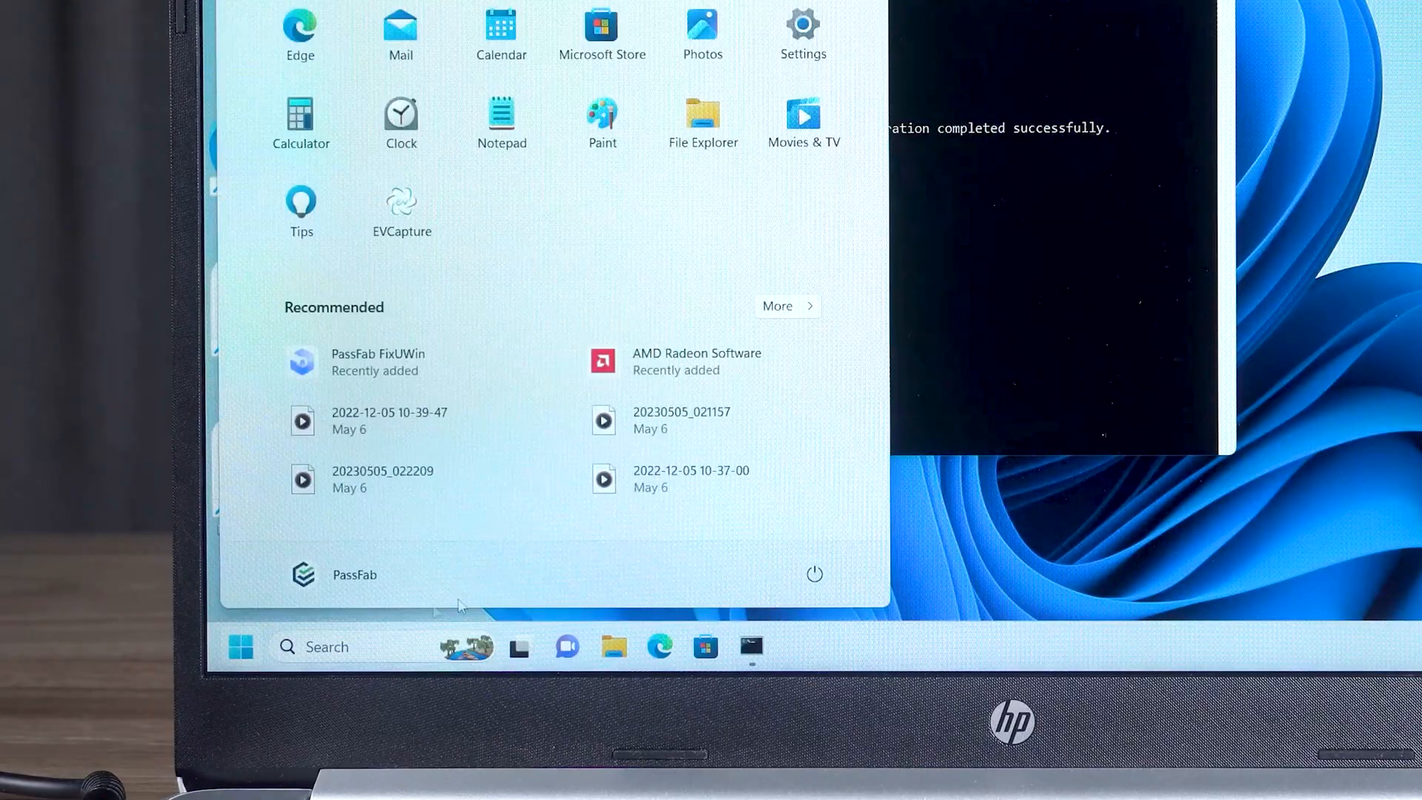
click(814, 575)
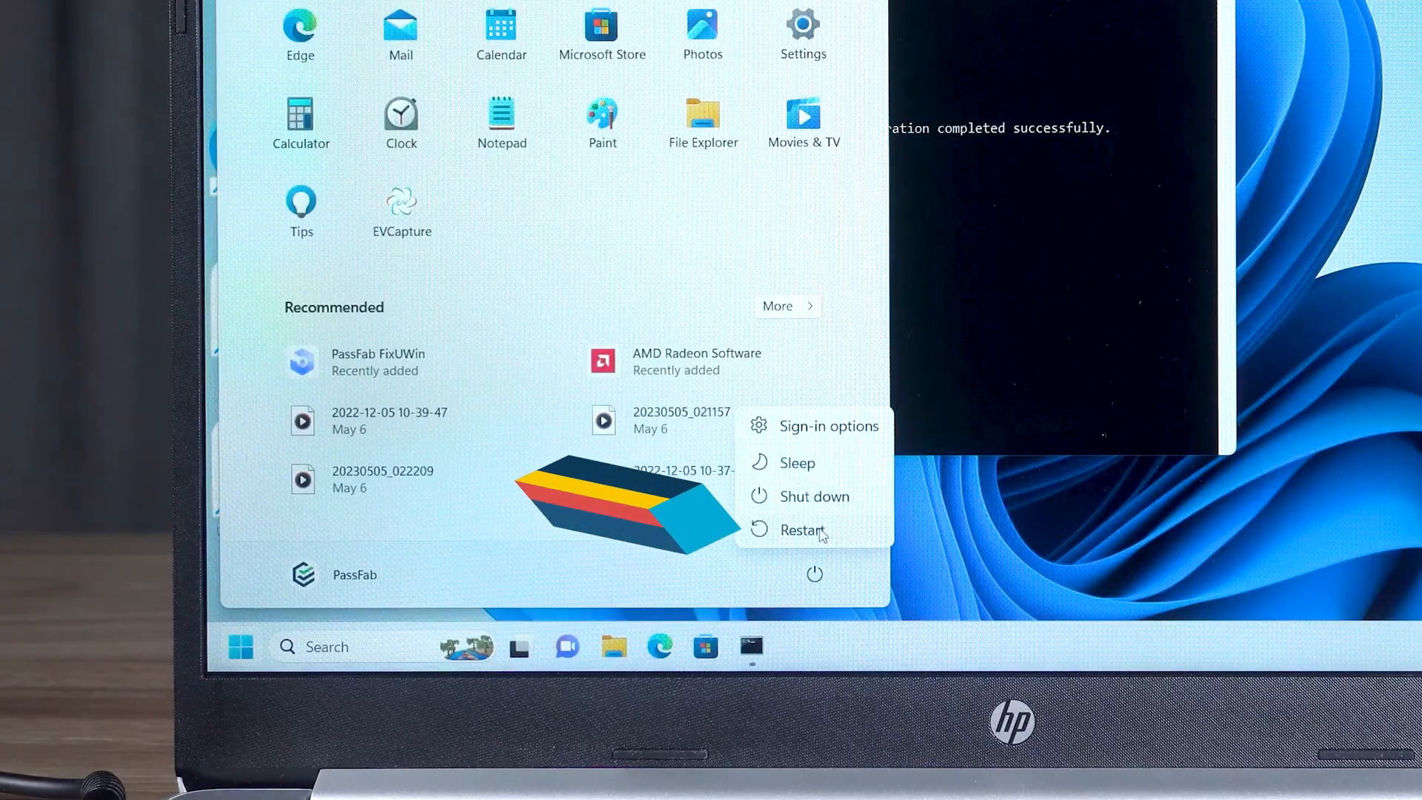
click(802, 530)
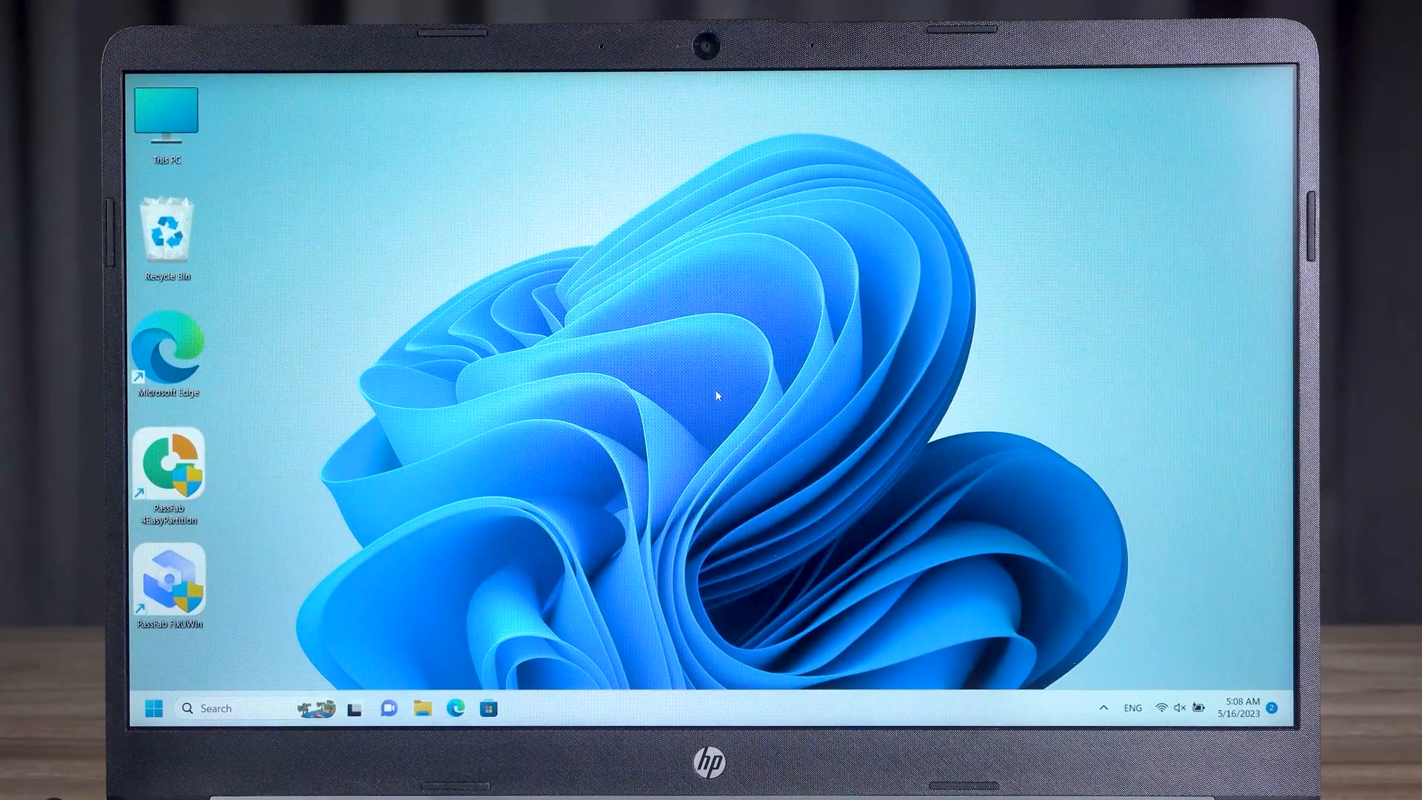
right_click(716, 394)
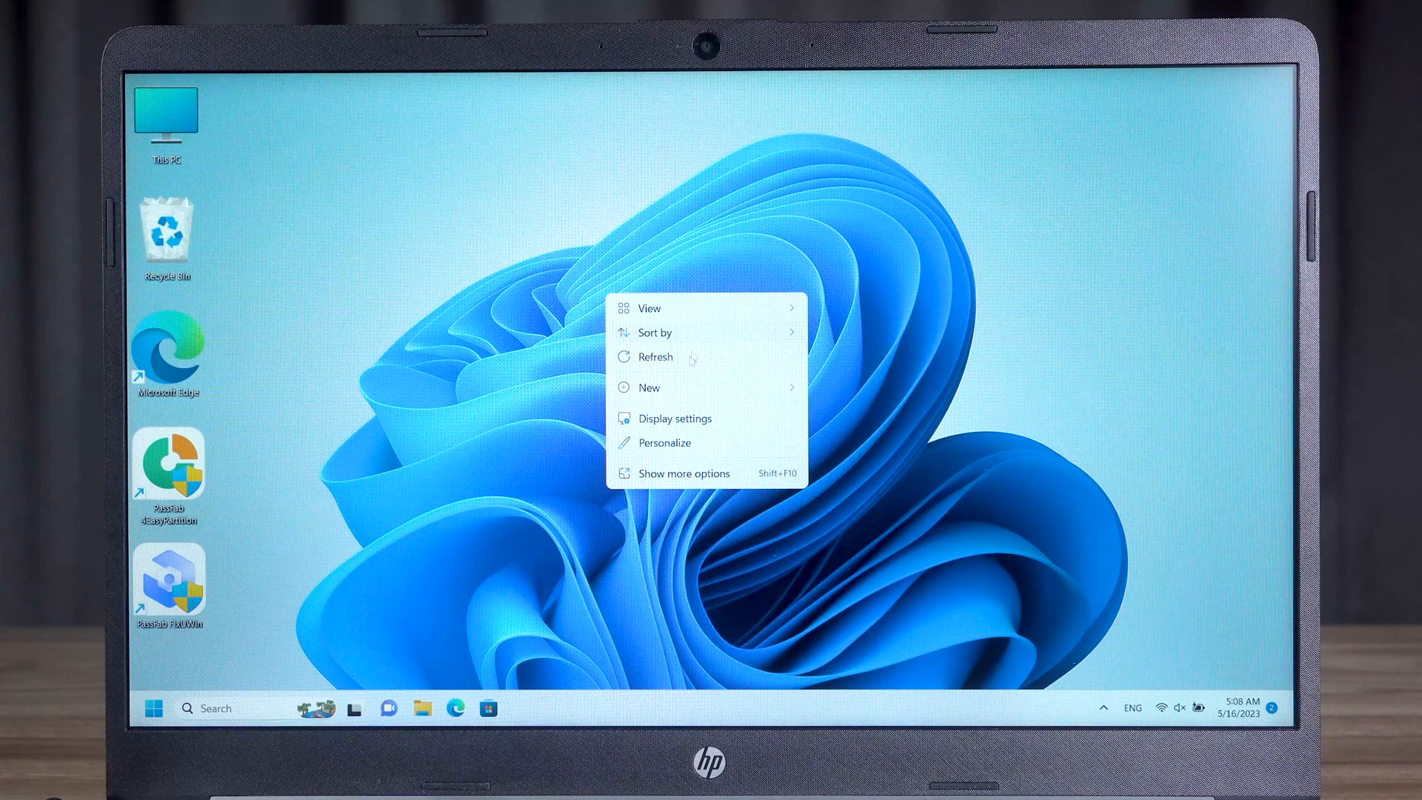